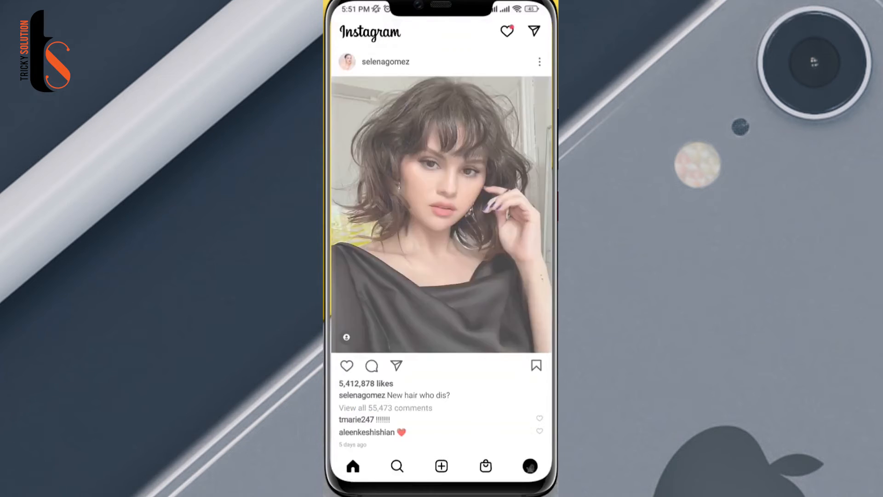
- Scroll down through the Instagram home feed posts
scroll(down, 3)
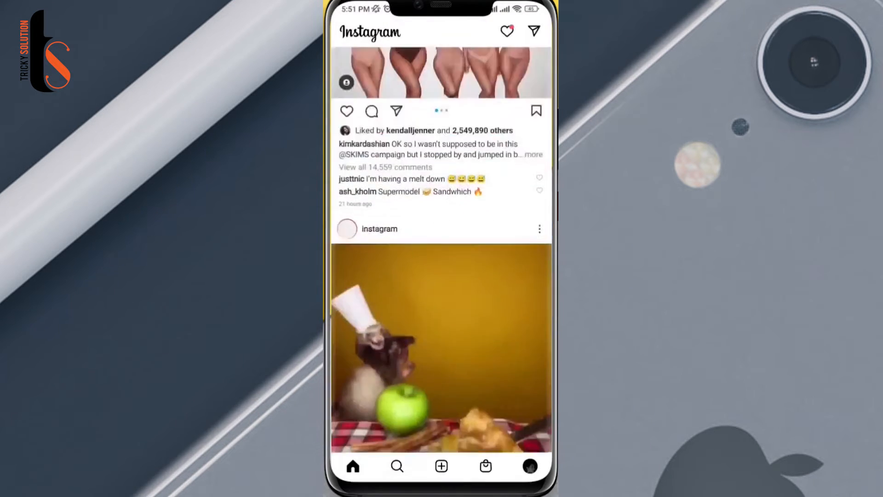
scroll(down, 3)
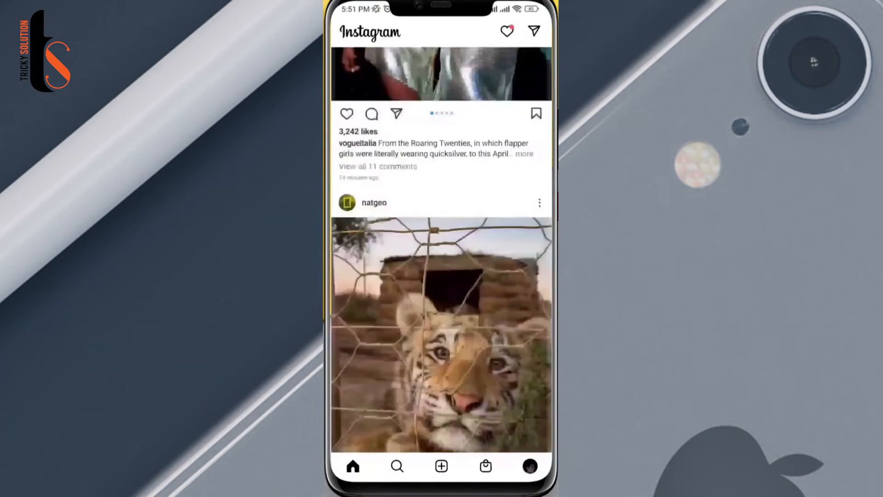
scroll(down, 3)
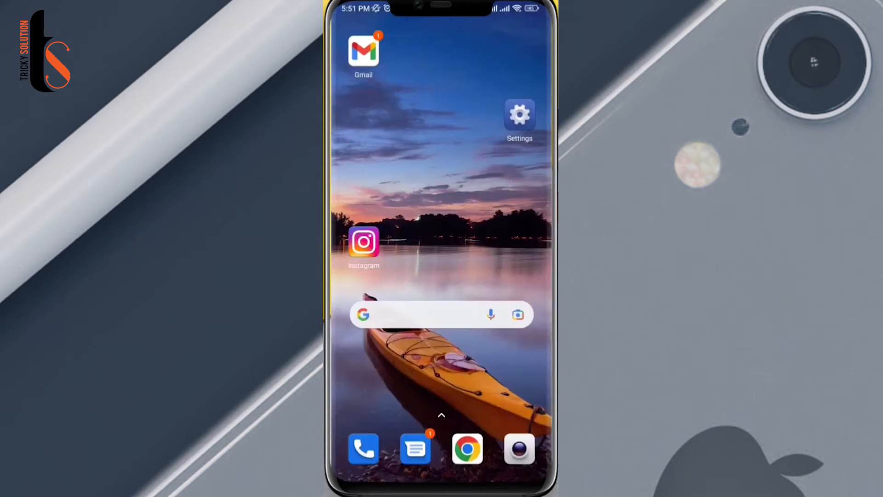
- Reach the eve_torres150 profile's username editor and select the username text
click(364, 244)
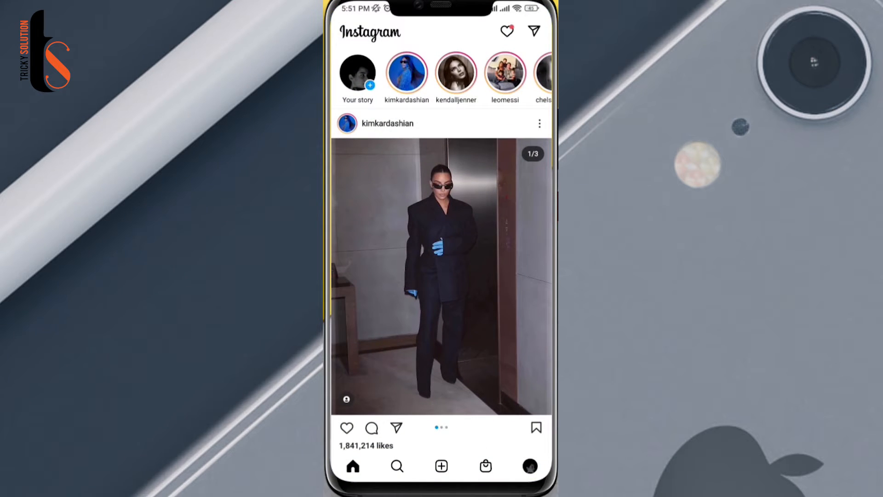
click(536, 465)
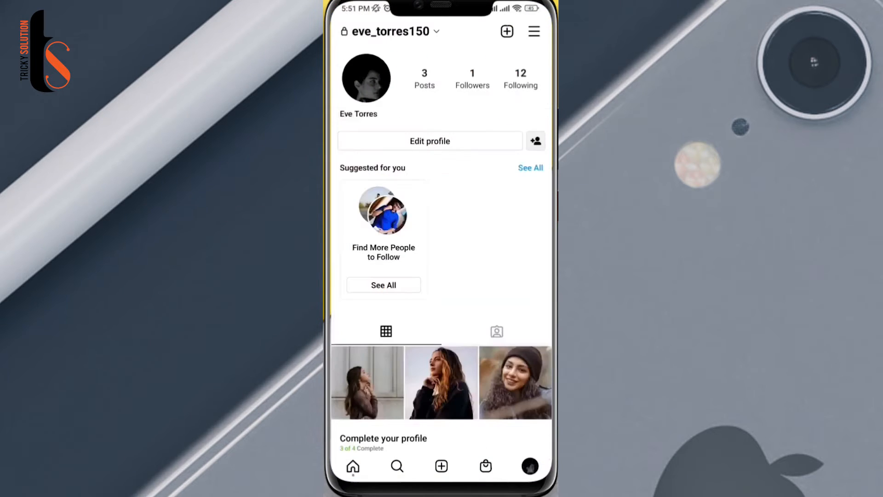
click(430, 141)
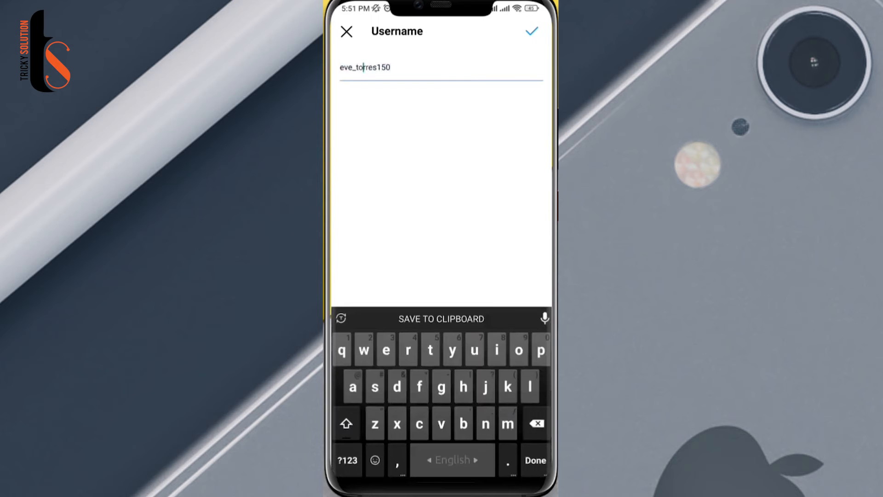
double_click(364, 67)
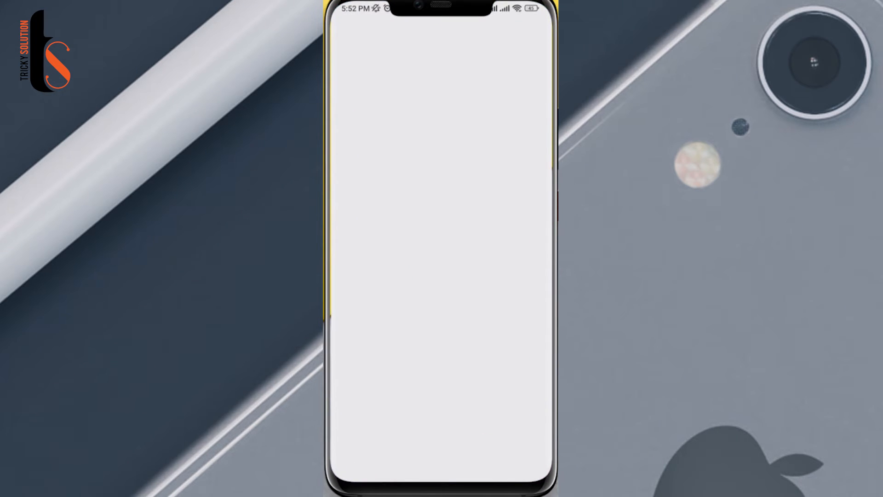
text(Instagram.com/eve_tc)
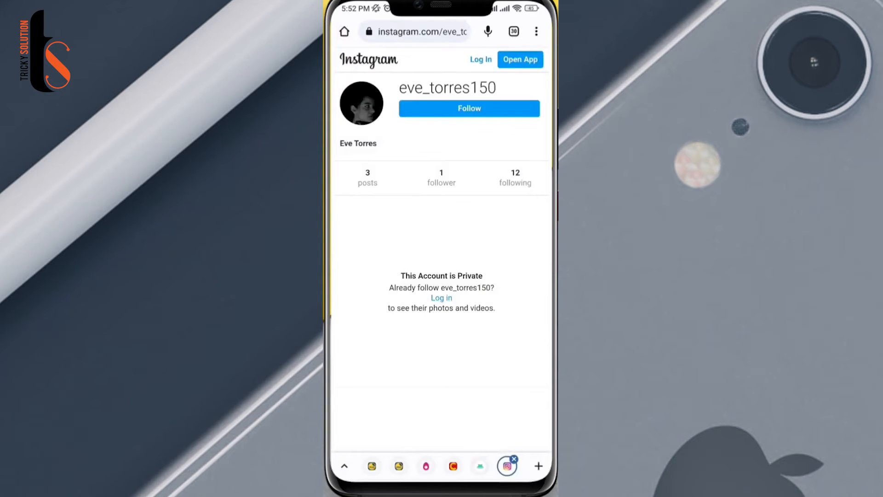
click(418, 31)
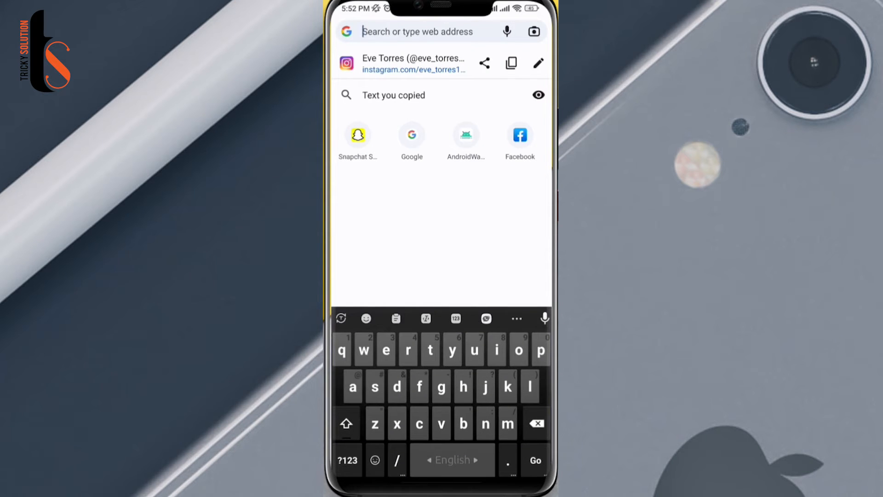
click(511, 63)
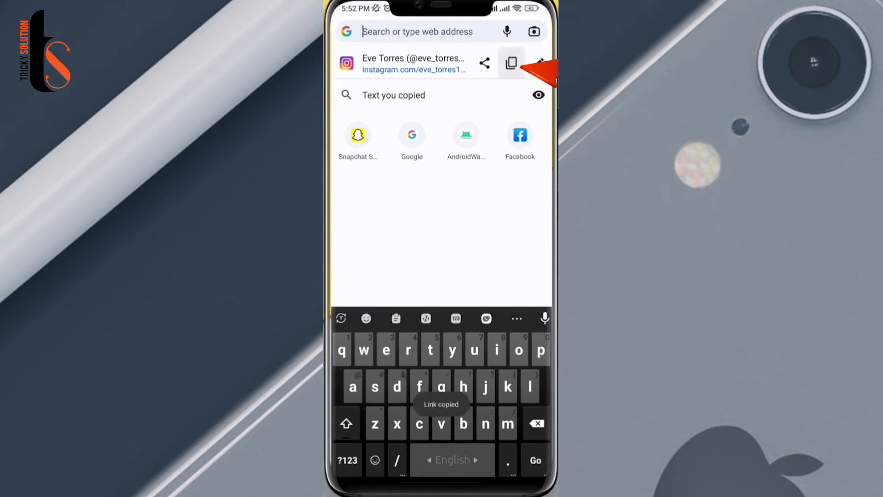
click(512, 62)
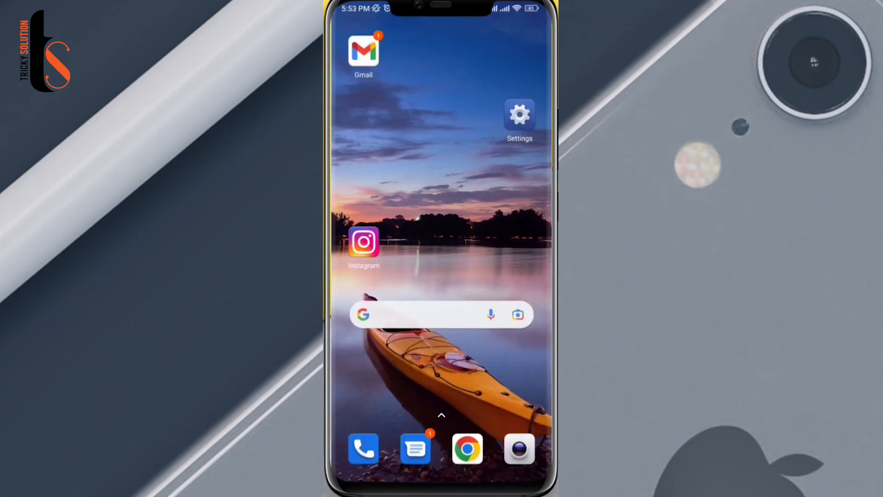
- Bring up the Google search field with its paste option showing
click(429, 315)
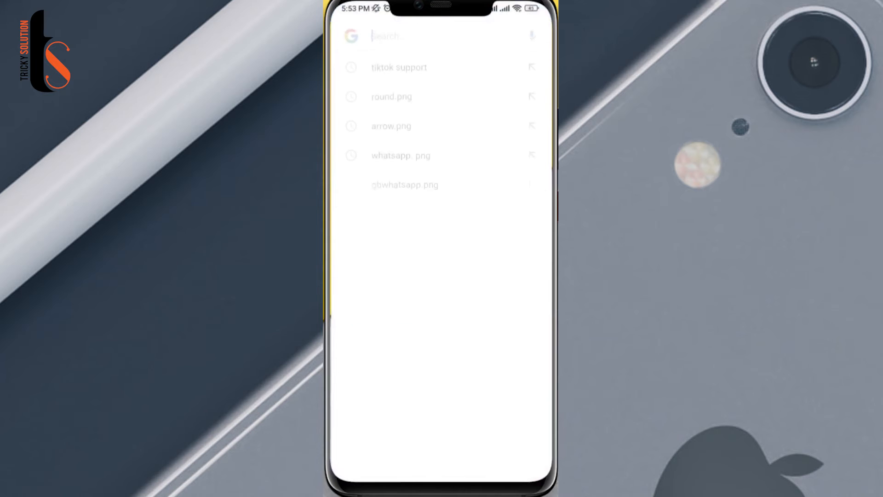
click(400, 36)
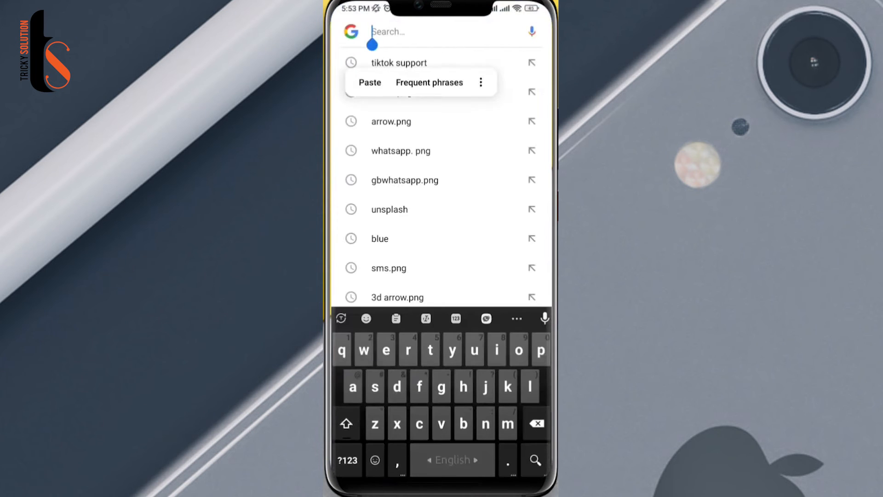